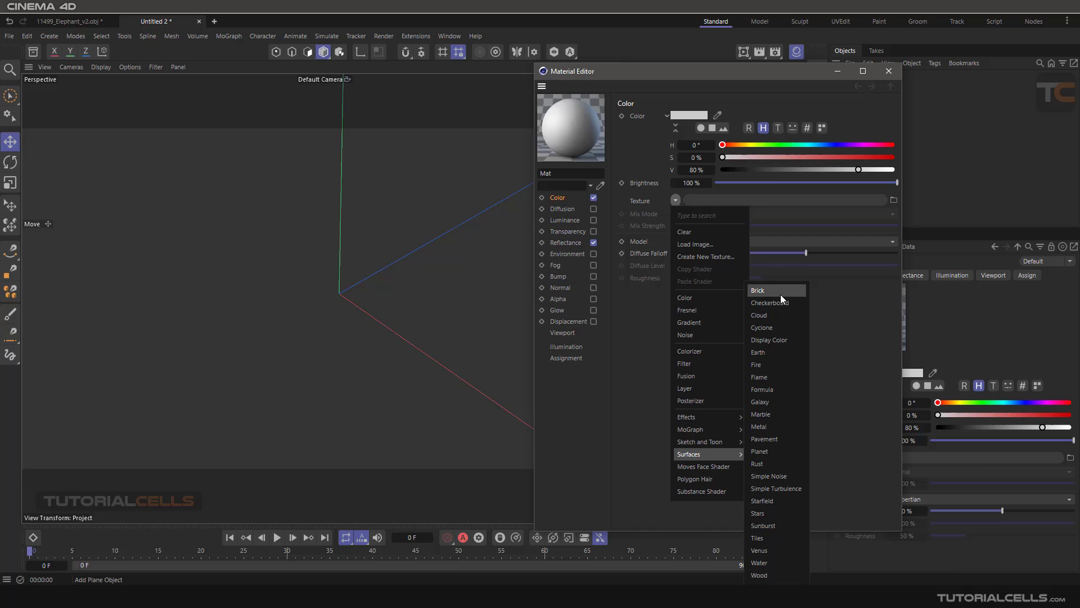
Load a Checkerboard shader into the Color channel's texture slot.
{"action": "left_click", "coordinate": [768, 303]}
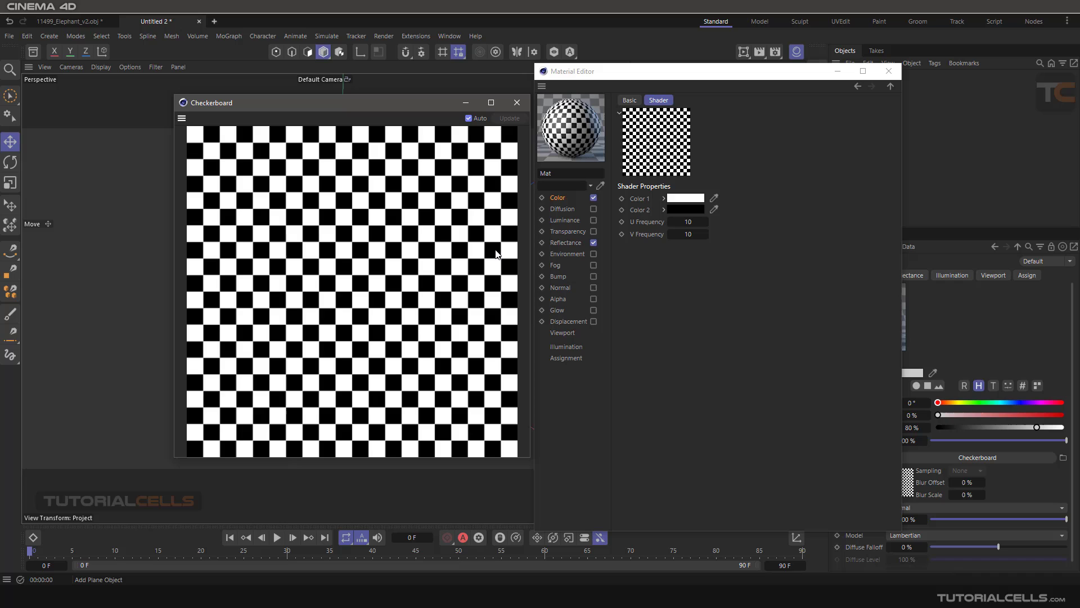
{"action": "mouse_move", "coordinate": [496, 248]}
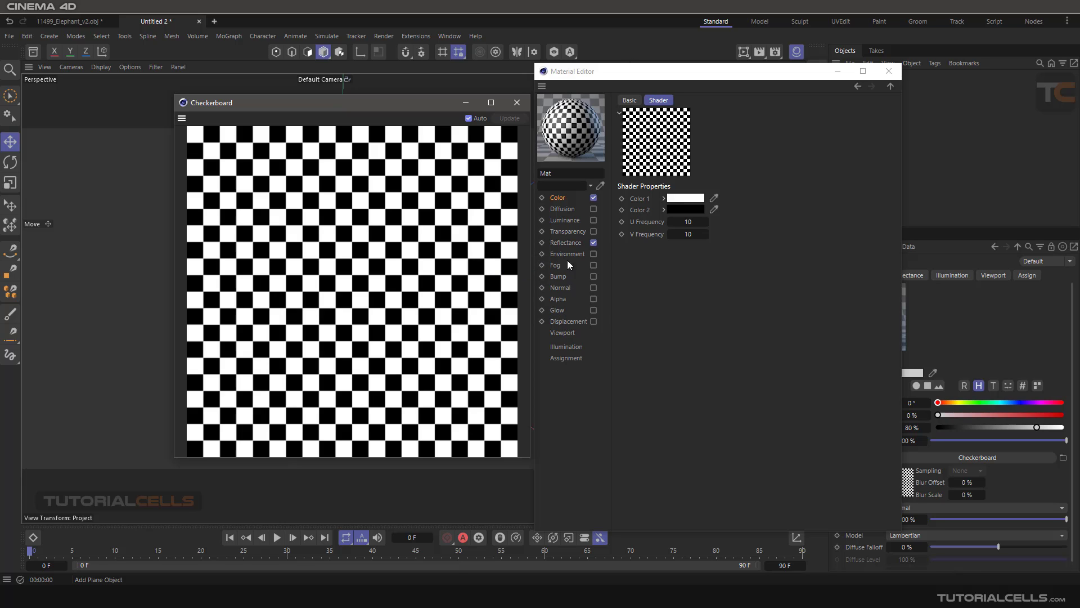
Set the checkerboard's Color 1 to red and Color 2 to green.
{"action": "left_click", "coordinate": [685, 198]}
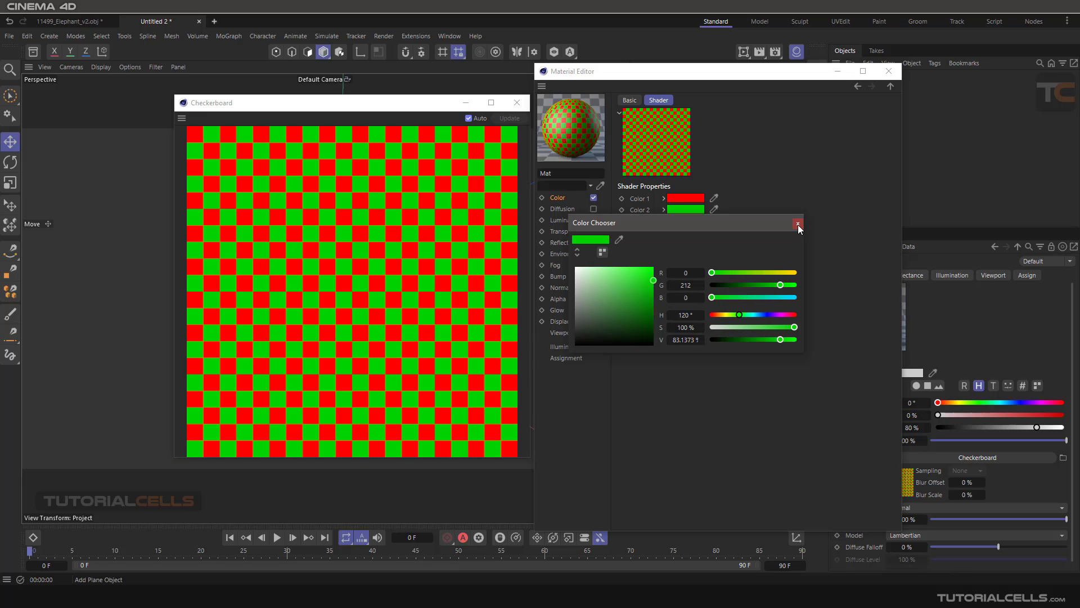
{"action": "left_click", "coordinate": [798, 225]}
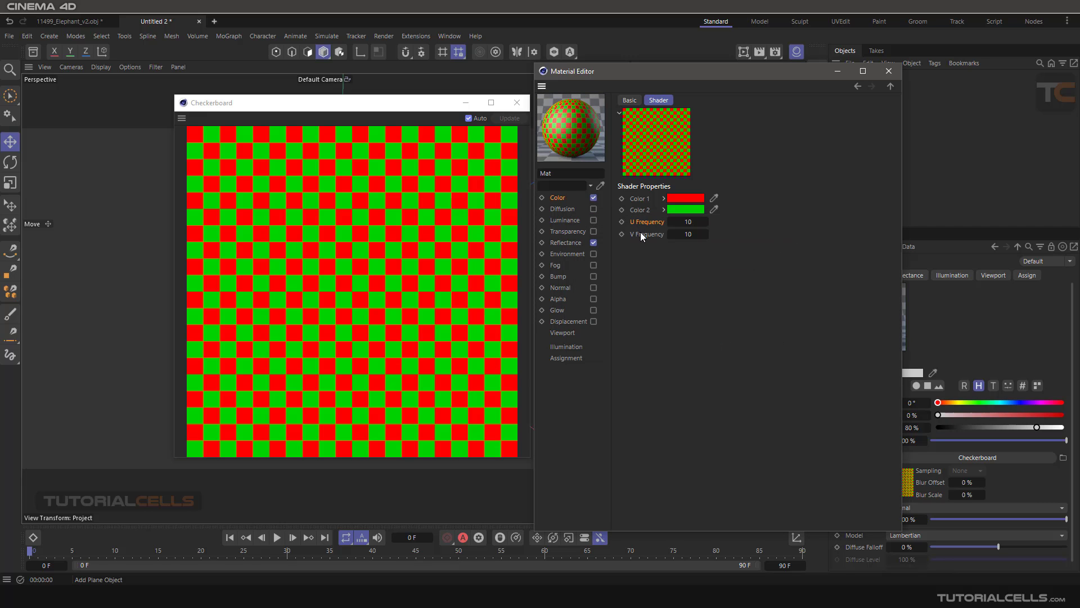
Set the checkerboard's U Frequency to 15 and V Frequency to 20.
{"action": "left_click", "coordinate": [687, 221]}
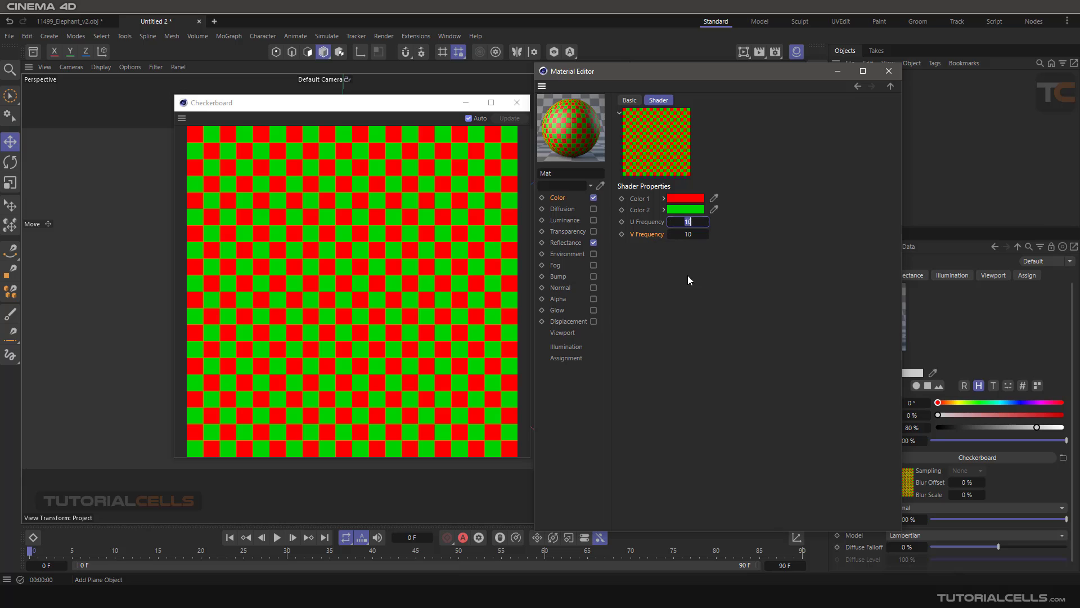
{"action": "type", "text": "15"}
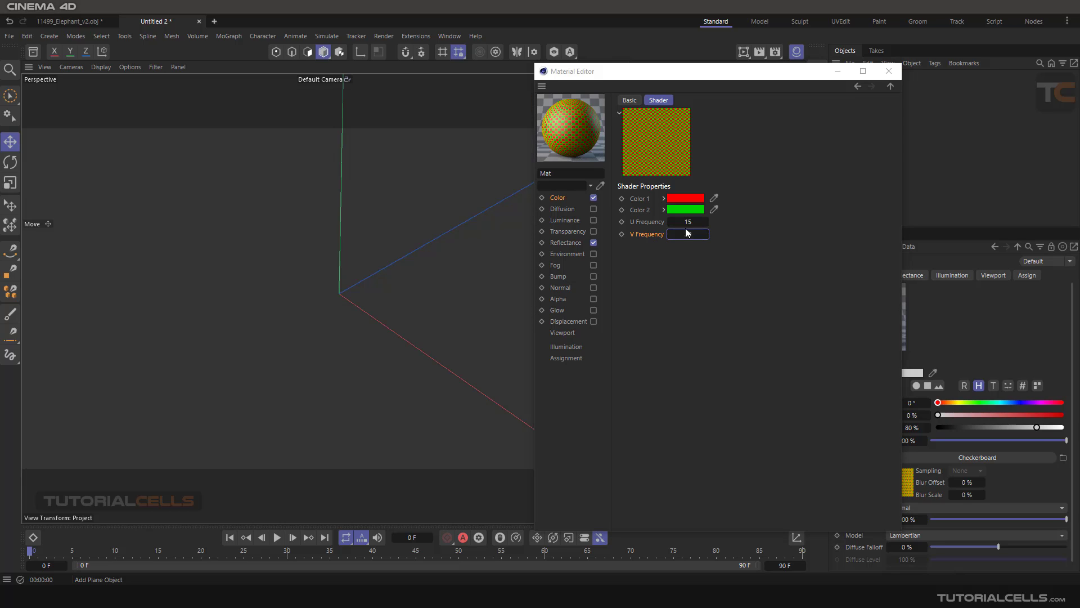
{"action": "type", "text": "20"}
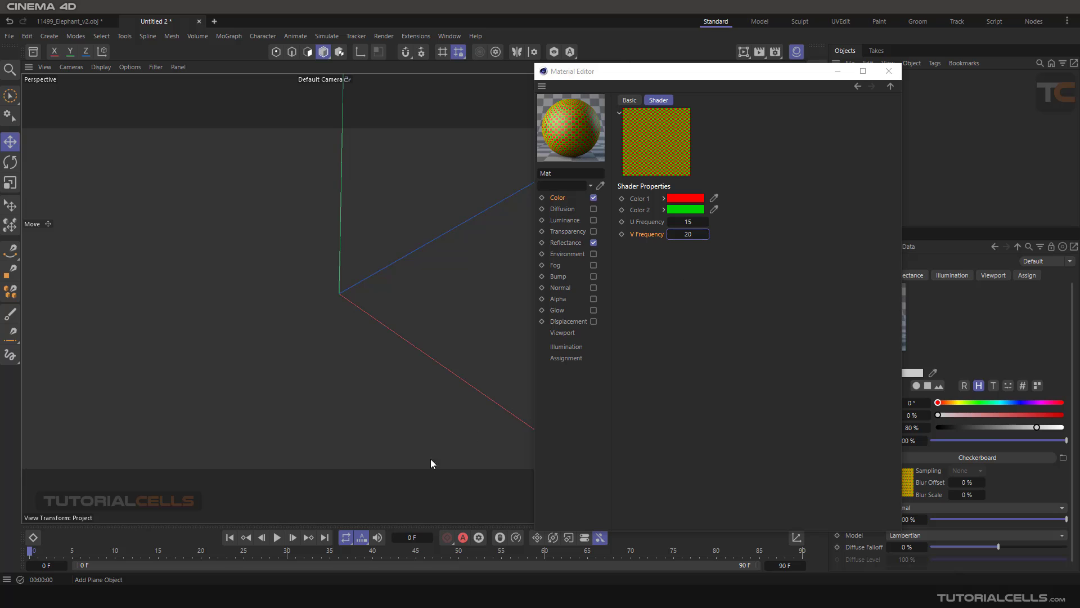